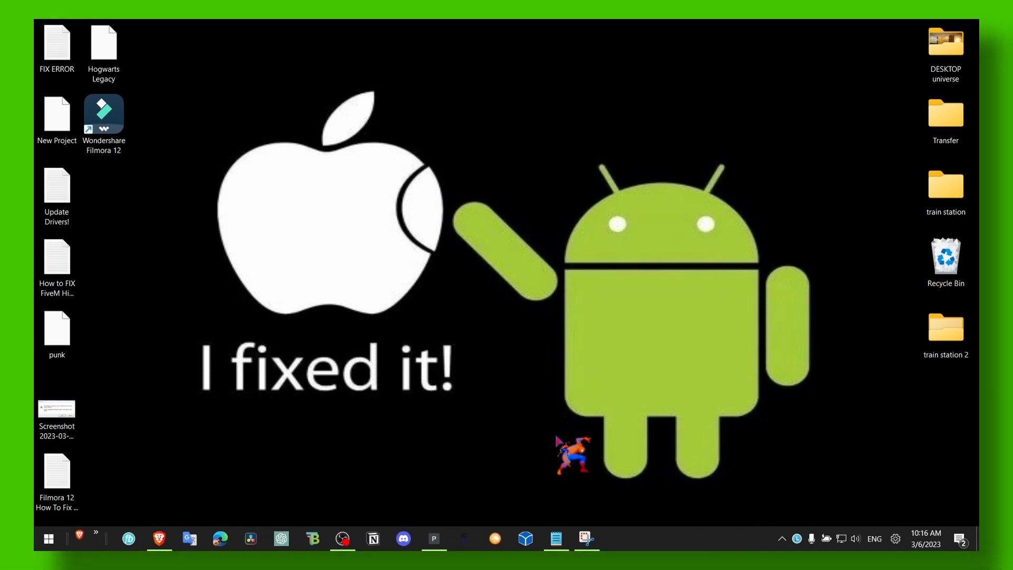
Step: Open the GTA V fix note describing the GTA Online download error from Rockstar services
{"action": "left_click", "coordinate": [555, 539]}
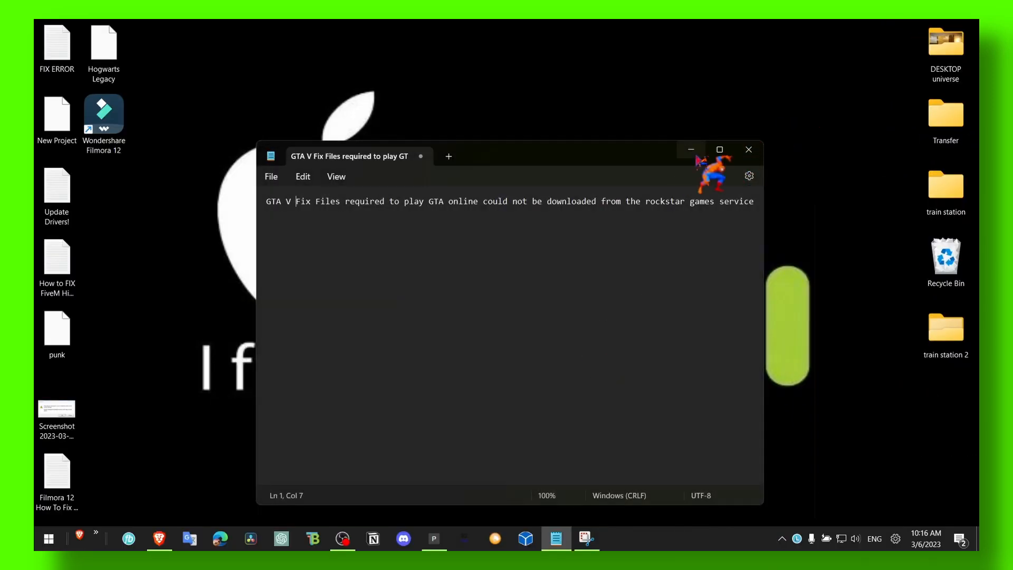
Step: Close the GTA V error note to clear the desktop
{"action": "left_click", "coordinate": [749, 149]}
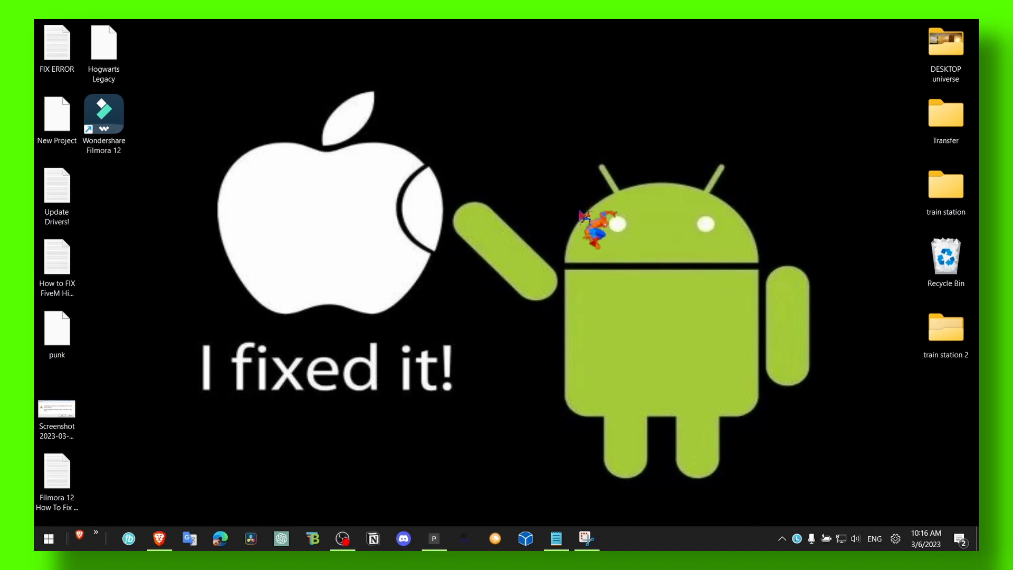
{"action": "mouse_move", "coordinate": [713, 512]}
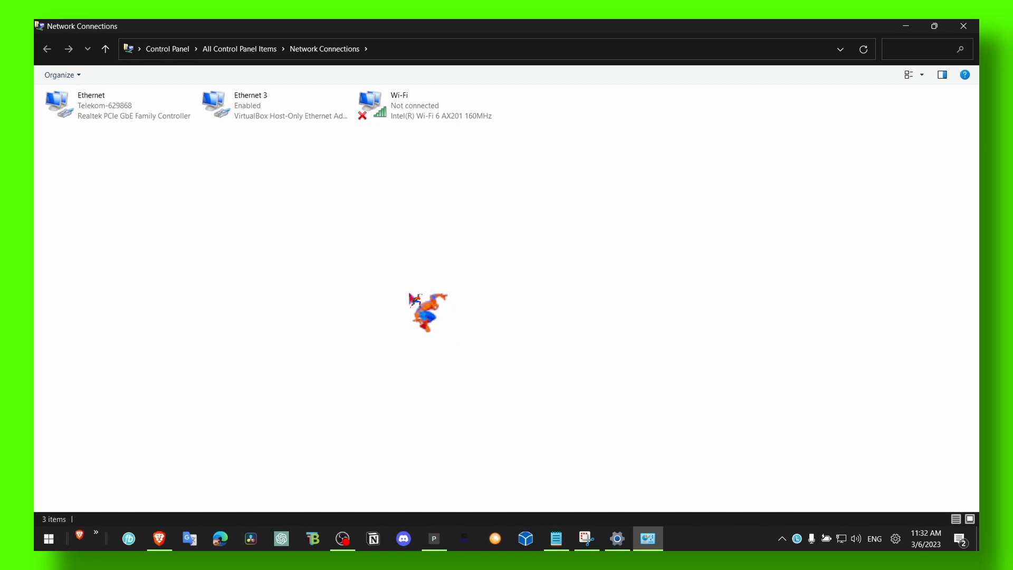
Step: Reach the Wi-Fi adapter's IPv4 settings to enter DNS servers 8.8.8.8 and 8.8.4.4
{"action": "right_click", "coordinate": [420, 103]}
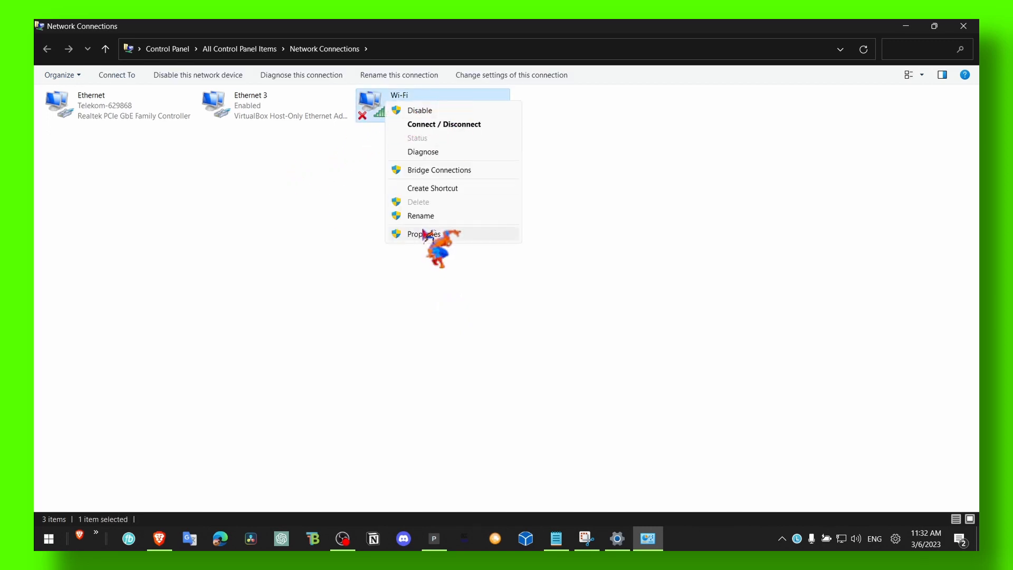
{"action": "left_click", "coordinate": [423, 234]}
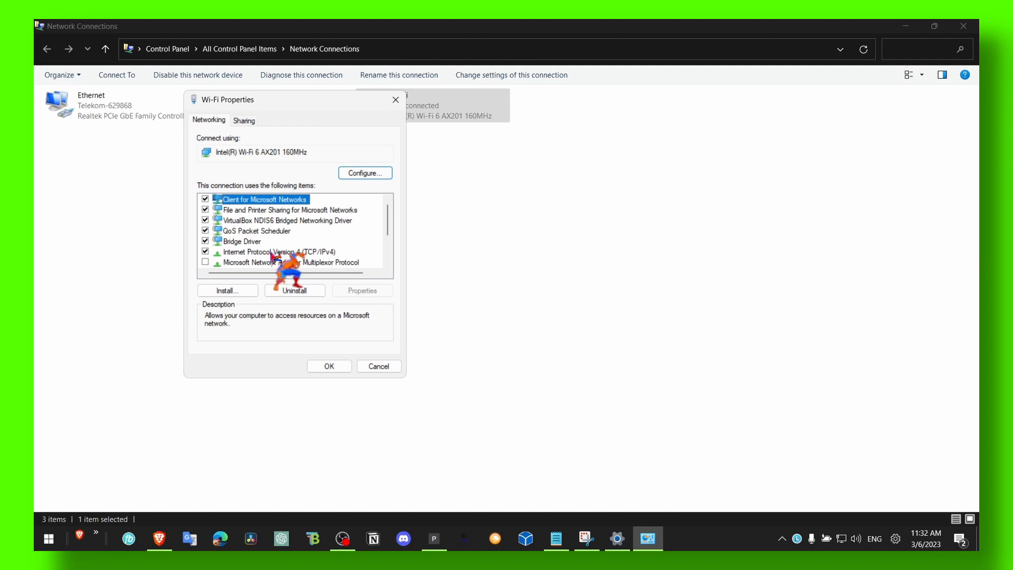
{"action": "left_click", "coordinate": [268, 251]}
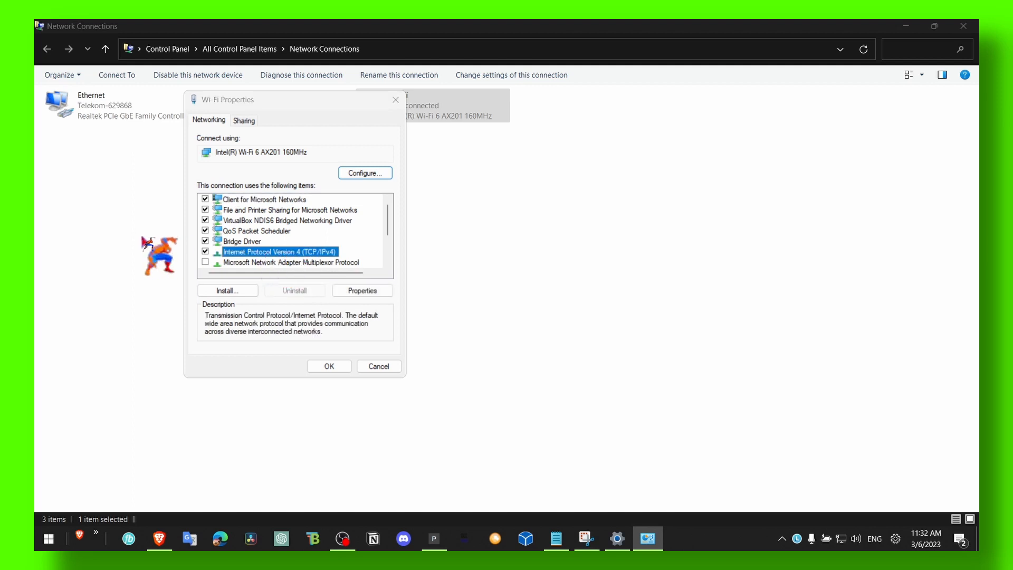
{"action": "left_click", "coordinate": [363, 290]}
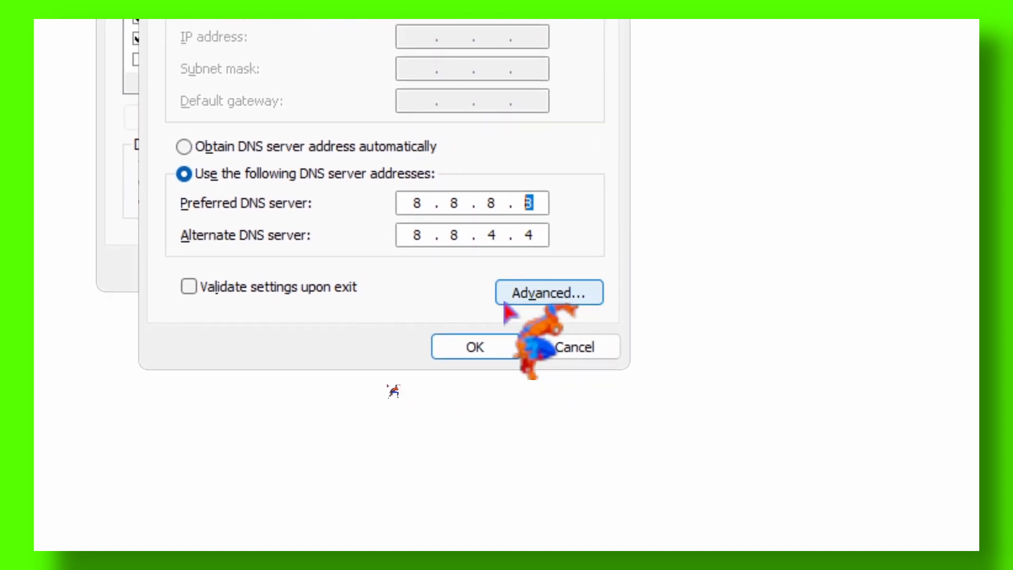
Step: Confirm the 8.8.8.8/8.8.4.4 DNS servers and close the Wi-Fi properties
{"action": "left_click", "coordinate": [475, 346]}
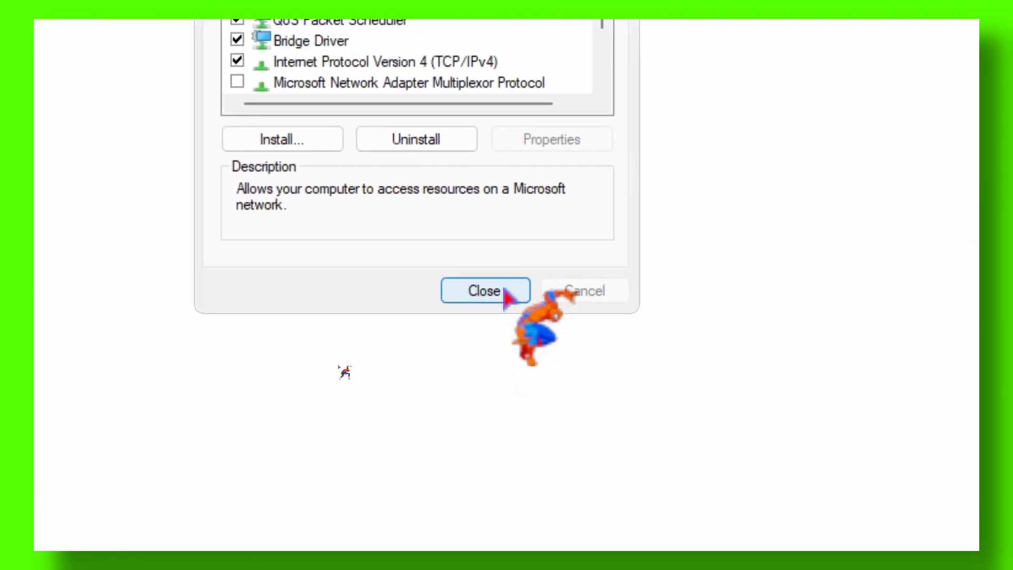
{"action": "left_click", "coordinate": [485, 291]}
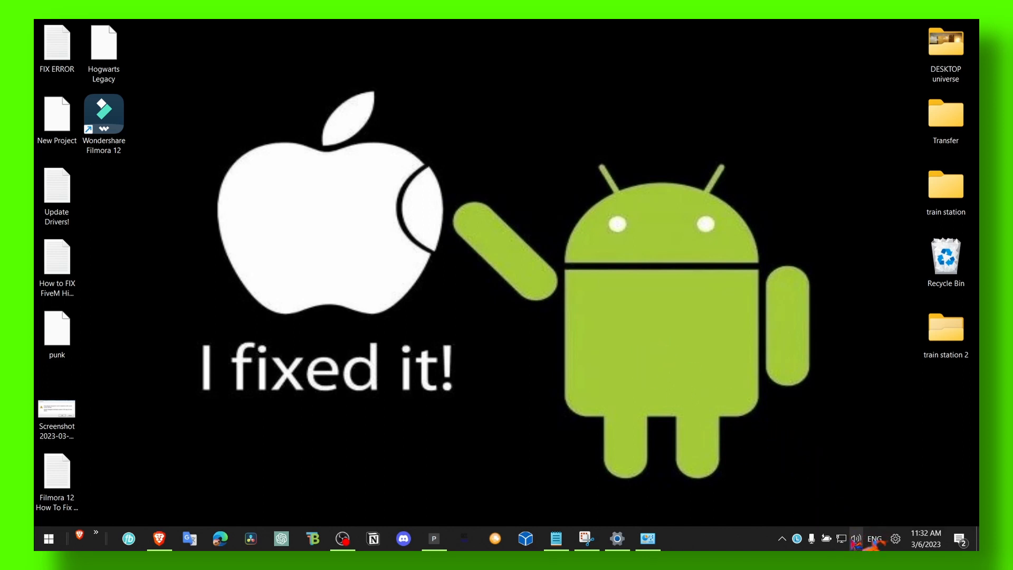
Step: Search Start for 'add or remove programs', surfacing the Control Panel match
{"action": "left_click", "coordinate": [855, 539]}
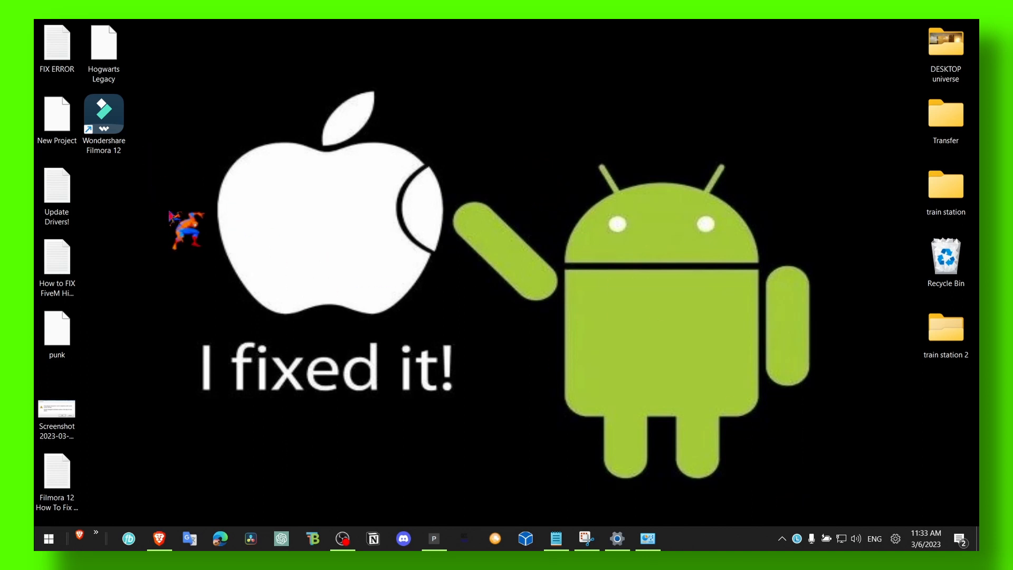
{"action": "type", "text": "add or remove programs"}
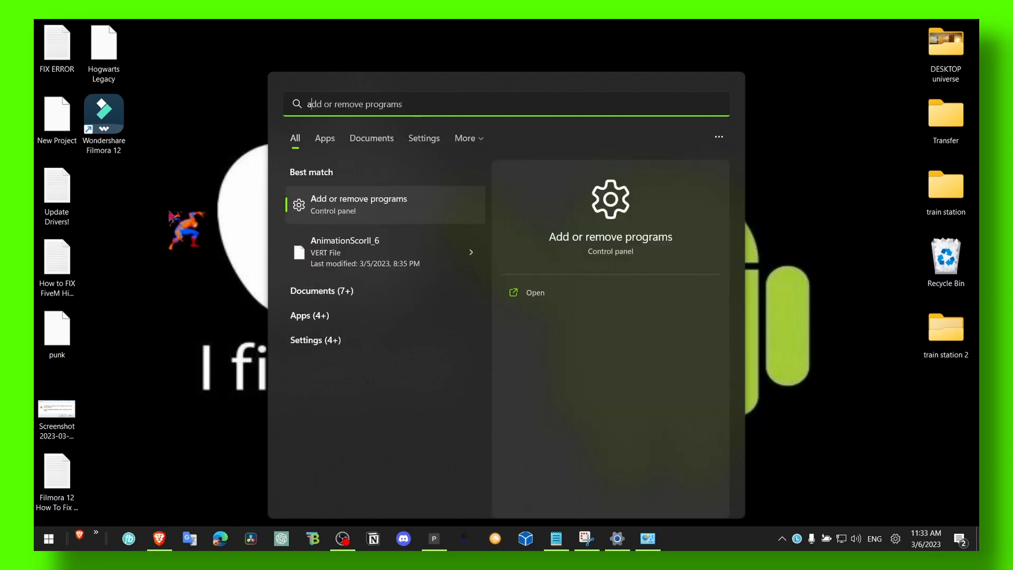
Step: Search 'allow an app through Windows Firewall' to reach the Defender Firewall allowed-apps list
{"action": "type", "text": "allow an app through Windows Firewall"}
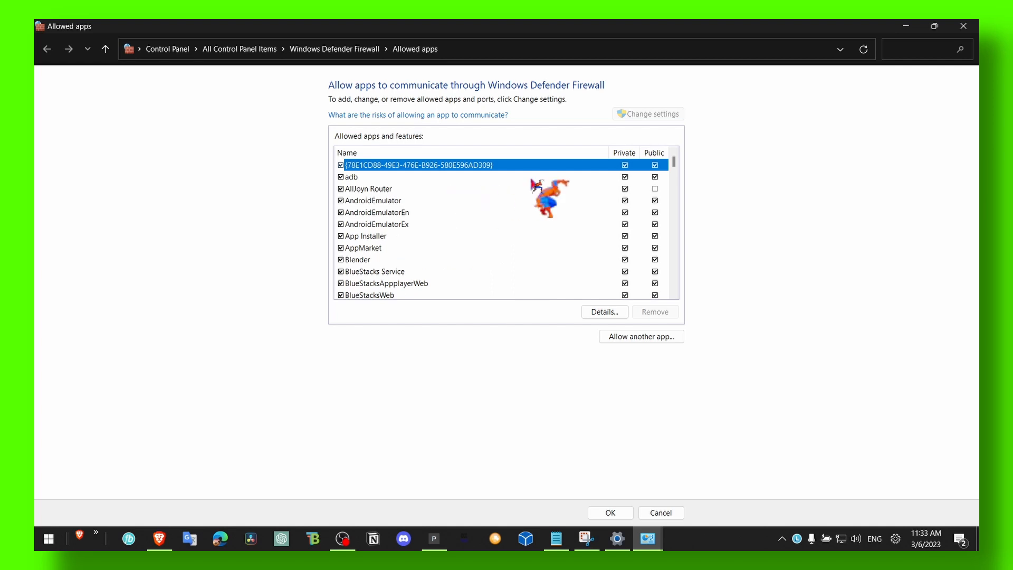
Step: Begin allowing another firewall app, then view Ethernet 3, Ethernet and Wi-Fi adapters in Advanced network settings
{"action": "left_click", "coordinate": [642, 337]}
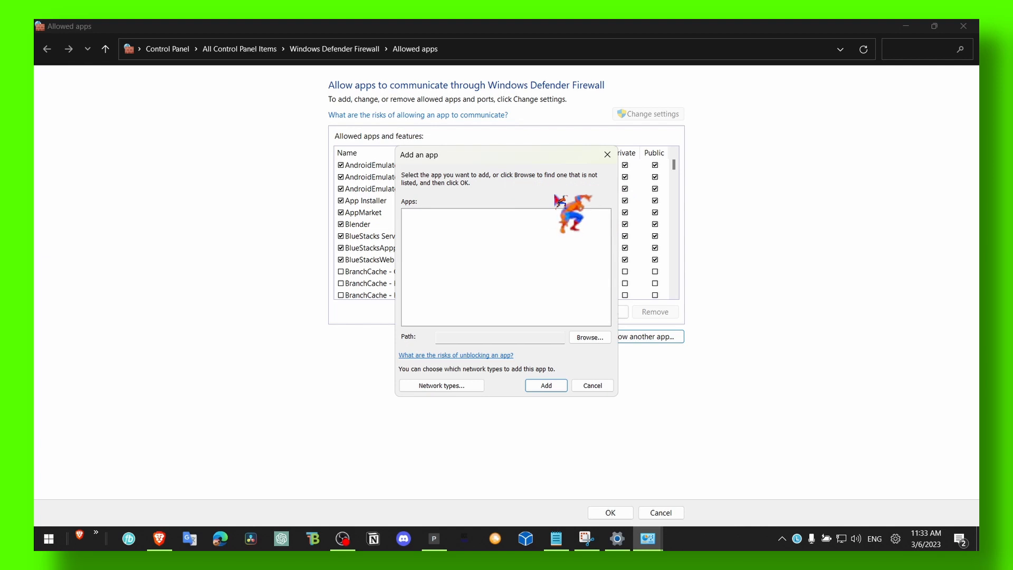
{"action": "left_click", "coordinate": [592, 386]}
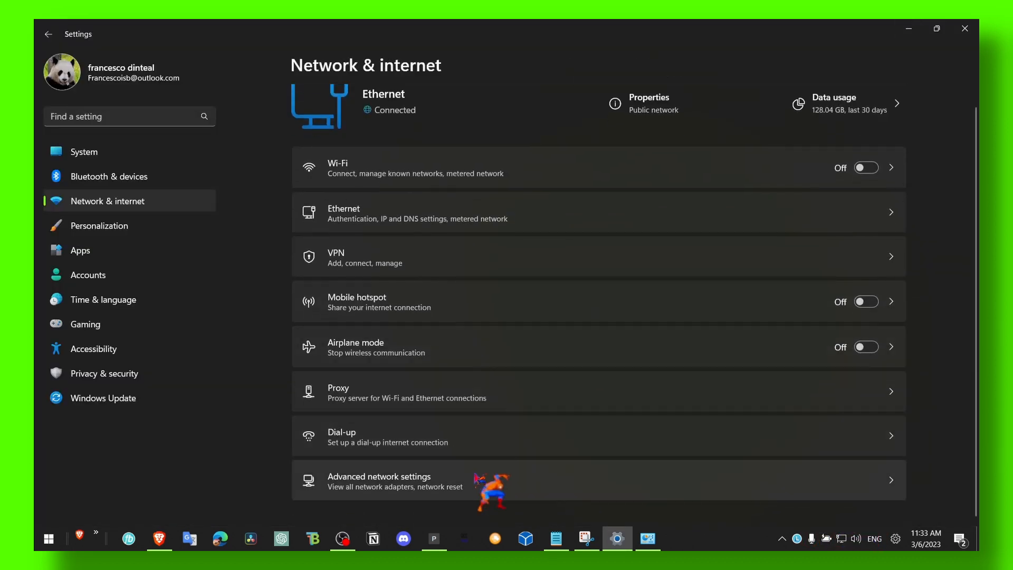
{"action": "left_click", "coordinate": [379, 479]}
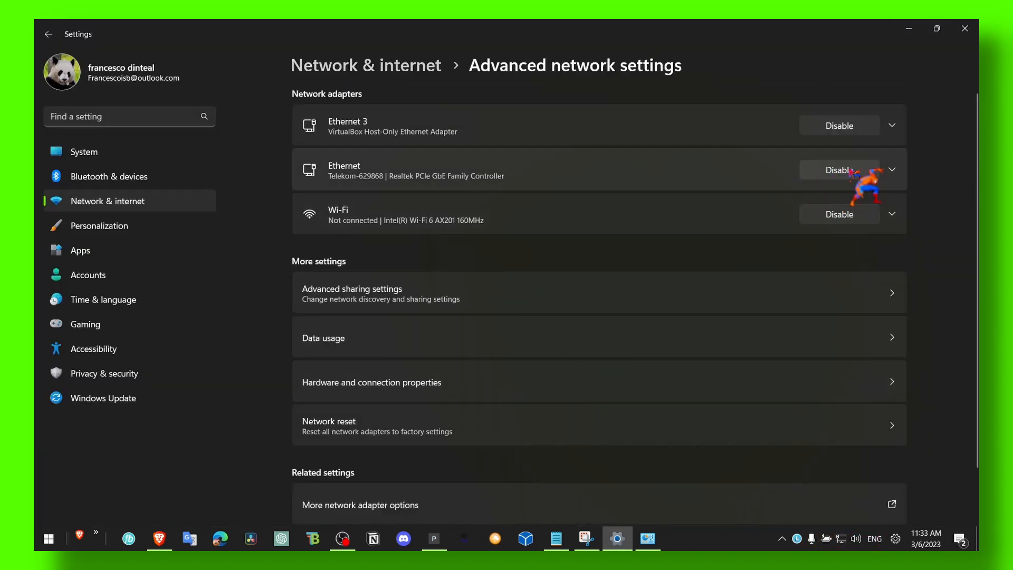
{"action": "mouse_move", "coordinate": [562, 185]}
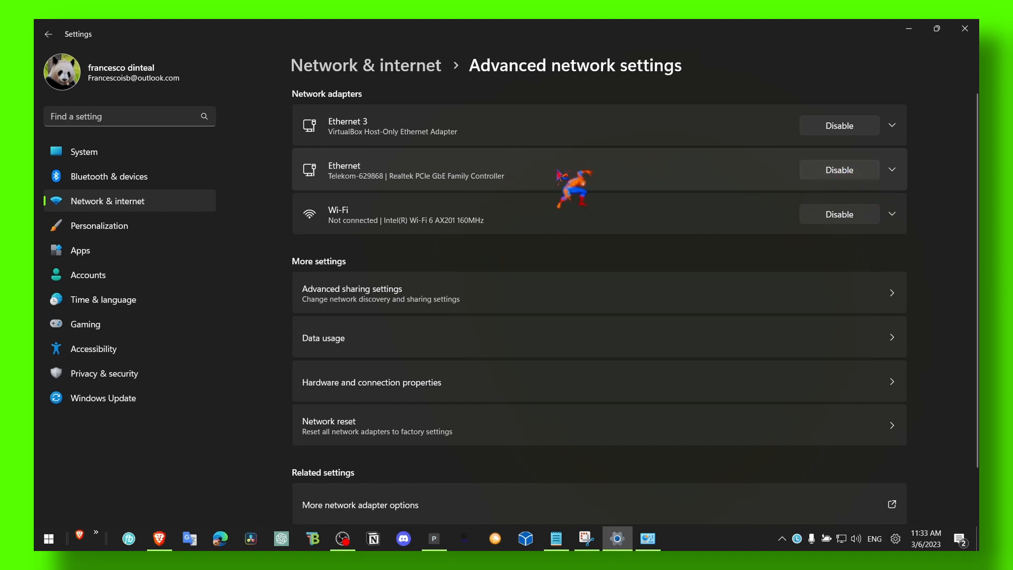